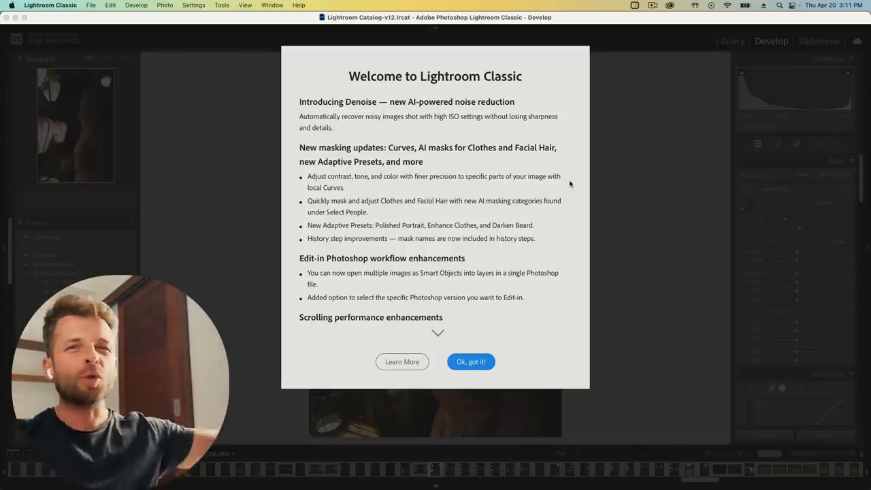
pyautogui.moveTo(347, 188)
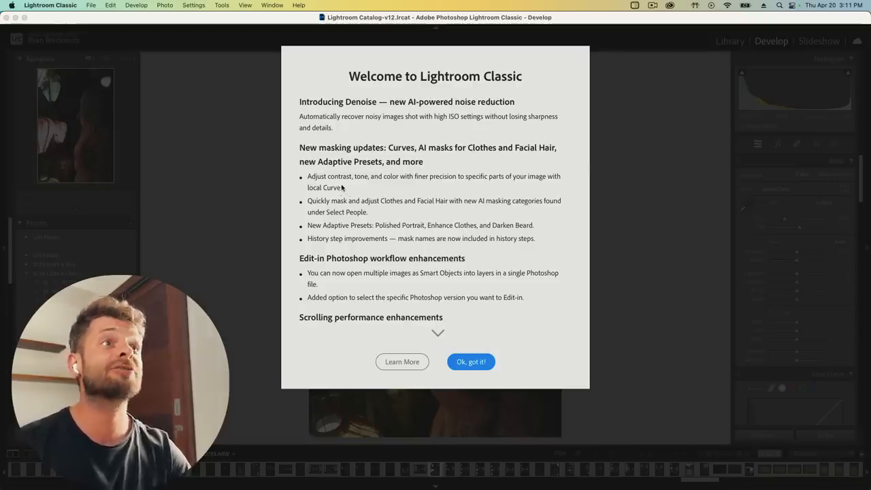
pyautogui.moveTo(363, 196)
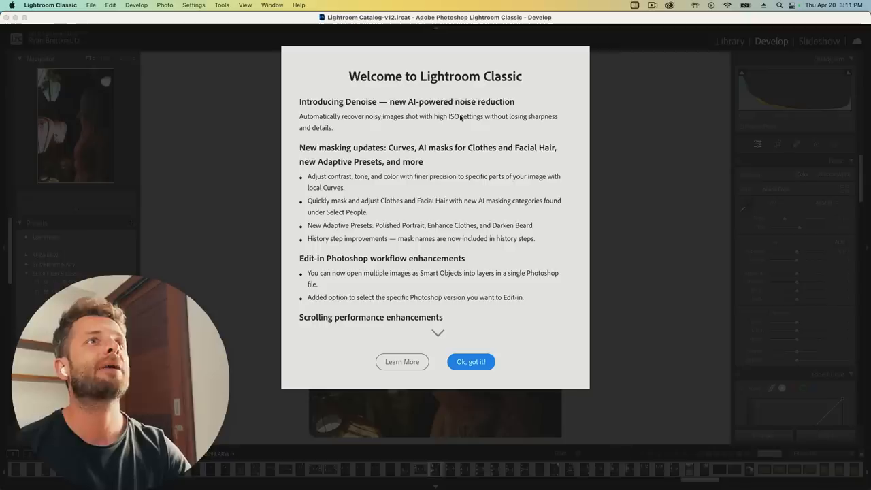
pyautogui.moveTo(379, 126)
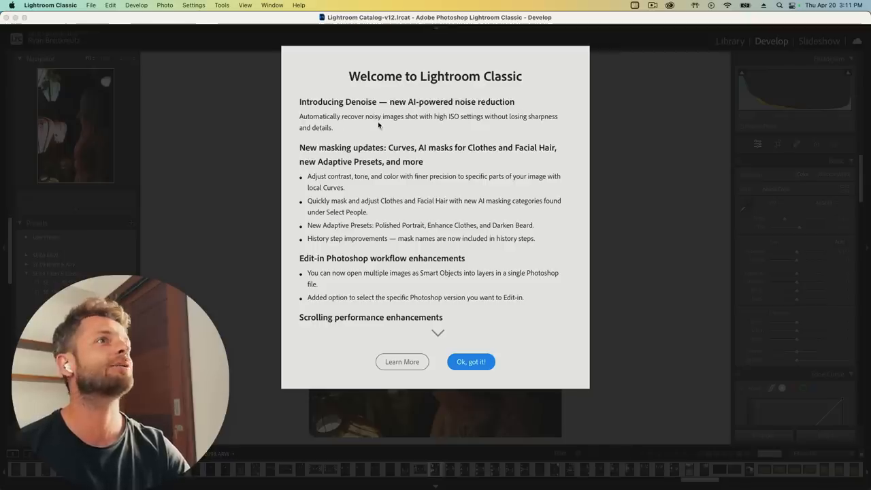
pyautogui.moveTo(471, 176)
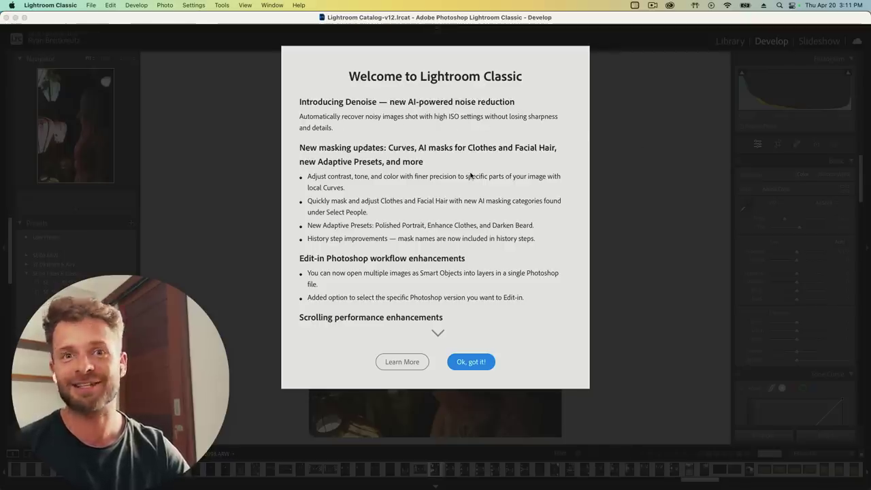
# - Close the Welcome to Lightroom Classic new-features screen with 'Ok, got it!'
pyautogui.click(471, 362)
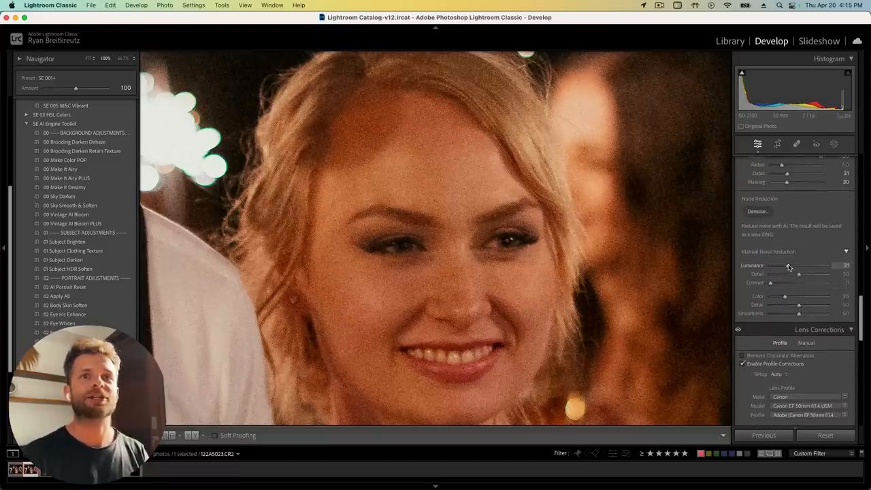
# - Set manual Luminance noise reduction to about 86 and raise Detail to about 60
pyautogui.moveTo(799, 265); pyautogui.dragTo(846, 265)
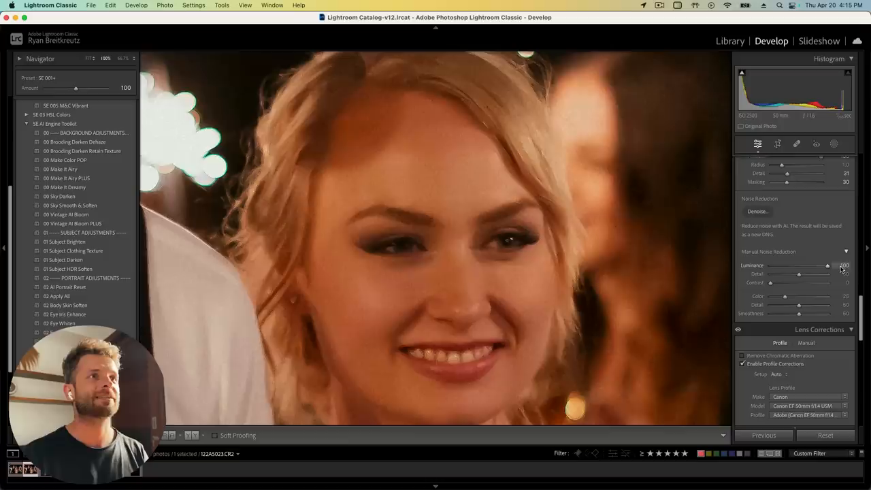
pyautogui.moveTo(839, 266); pyautogui.dragTo(820, 266)
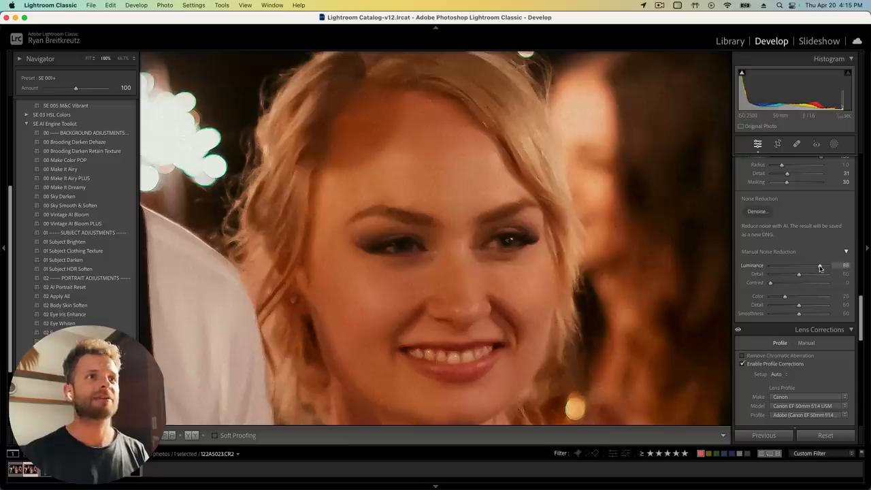
pyautogui.moveTo(799, 274); pyautogui.dragTo(823, 274)
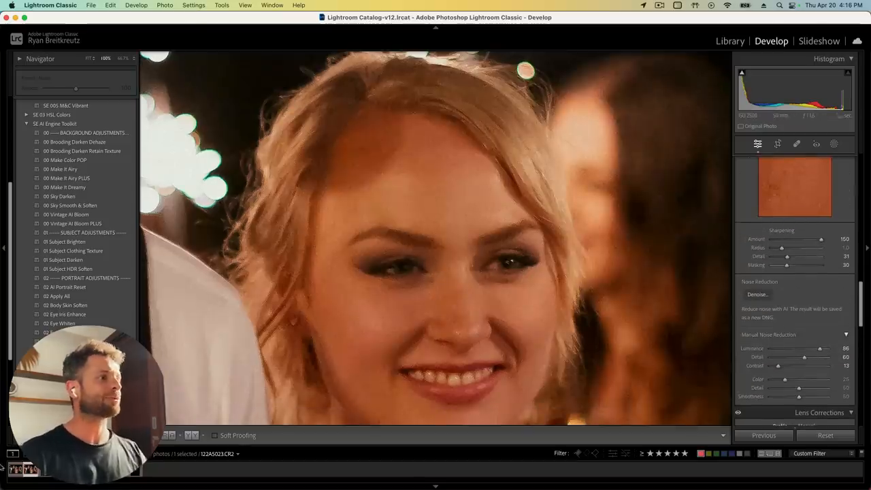
# - Compare the Enhanced-NR DNG with the original in Reference View and add grain around 18
pyautogui.click(757, 294)
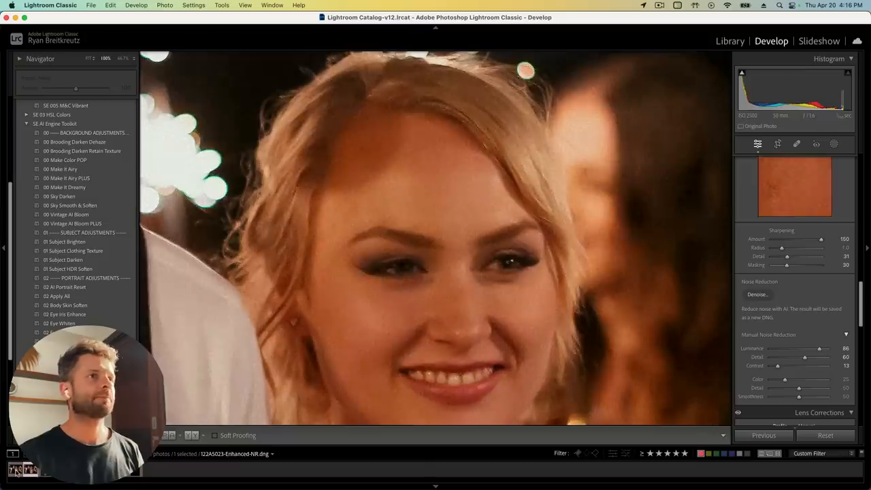
pyautogui.click(170, 435)
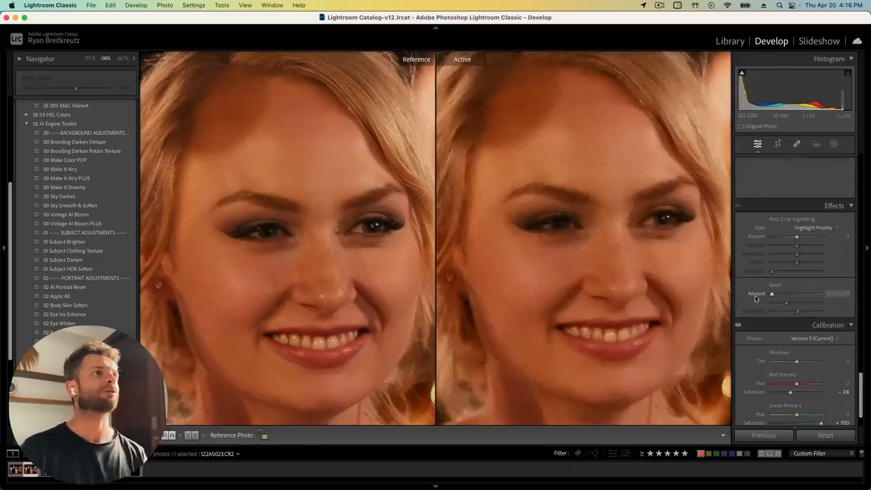
pyautogui.moveTo(772, 293); pyautogui.dragTo(781, 294)
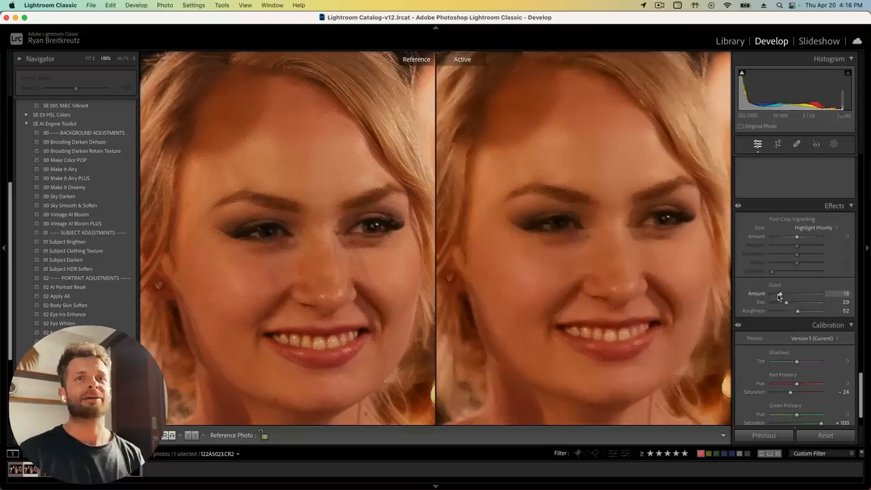
pyautogui.moveTo(779, 293); pyautogui.dragTo(773, 293)
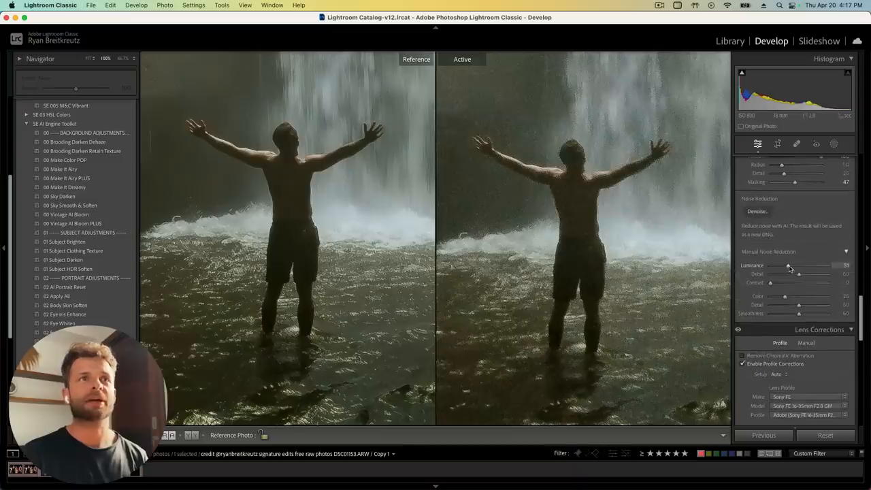
# - On the waterfall photo, set Luminance to 100, Detail to 85, and adjust Contrast
pyautogui.moveTo(788, 265); pyautogui.dragTo(827, 265)
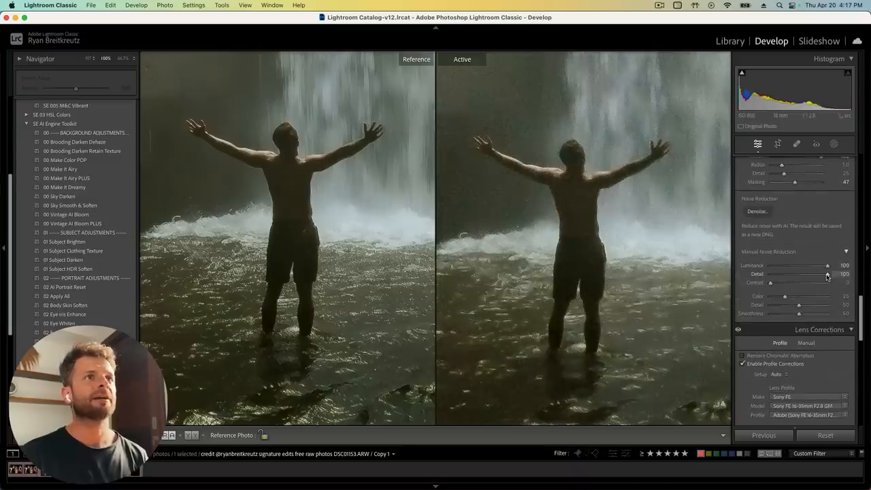
pyautogui.moveTo(827, 274); pyautogui.dragTo(818, 274)
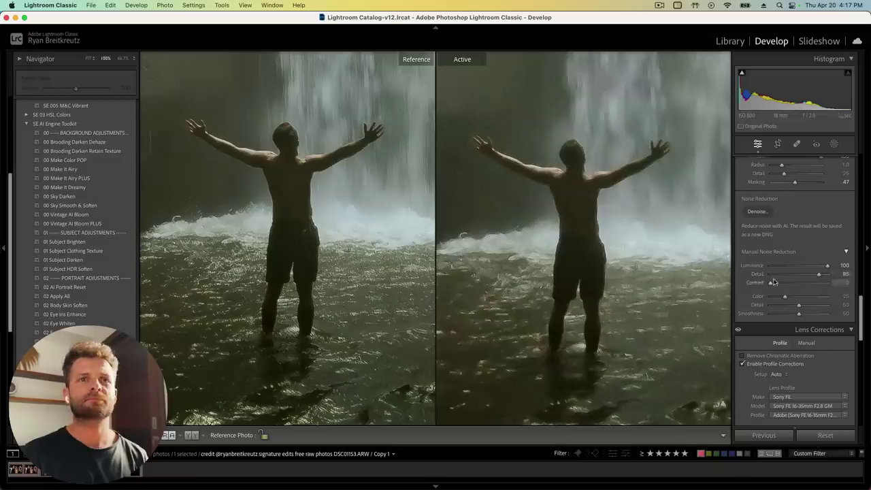
pyautogui.moveTo(772, 283); pyautogui.dragTo(785, 283)
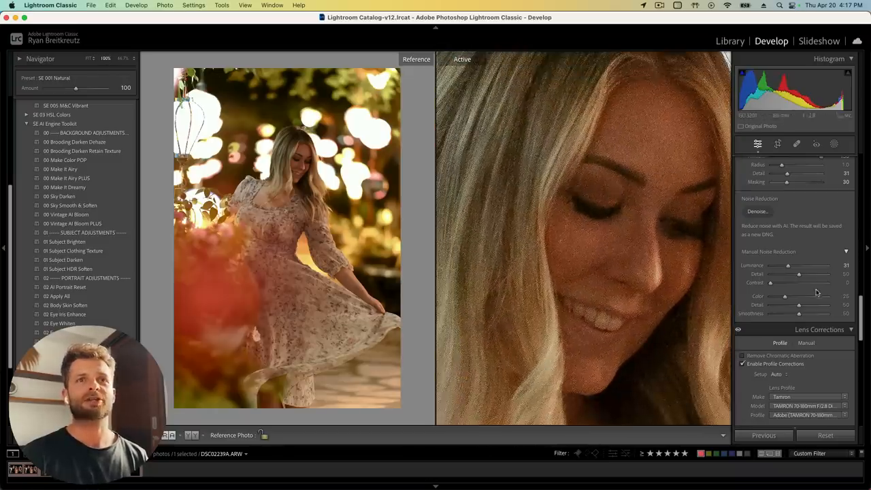
# - Set Luminance to 85, Detail to 56 and Contrast to about 70 on the close-up
pyautogui.moveTo(788, 266); pyautogui.dragTo(823, 265)
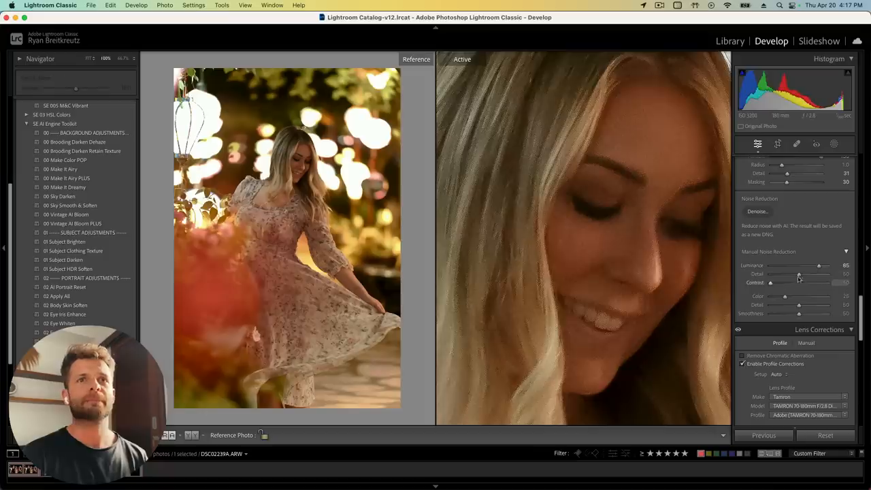
pyautogui.moveTo(785, 274); pyautogui.dragTo(808, 274)
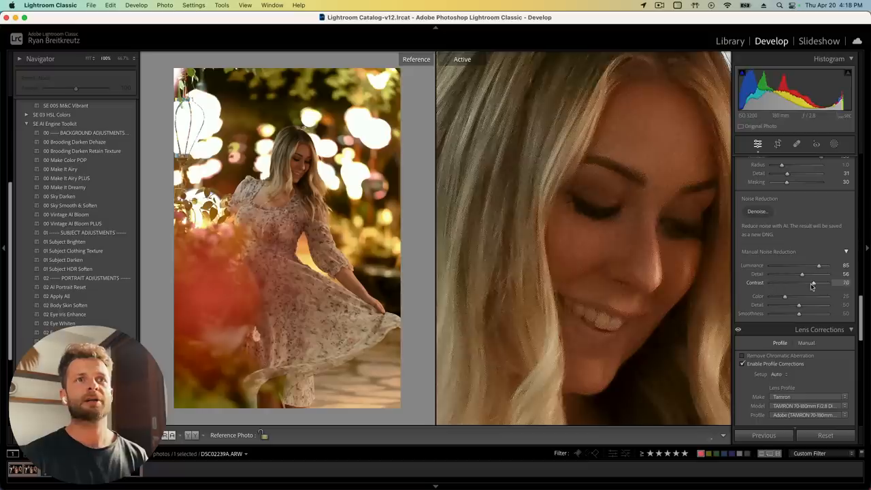
pyautogui.moveTo(813, 283); pyautogui.dragTo(781, 283)
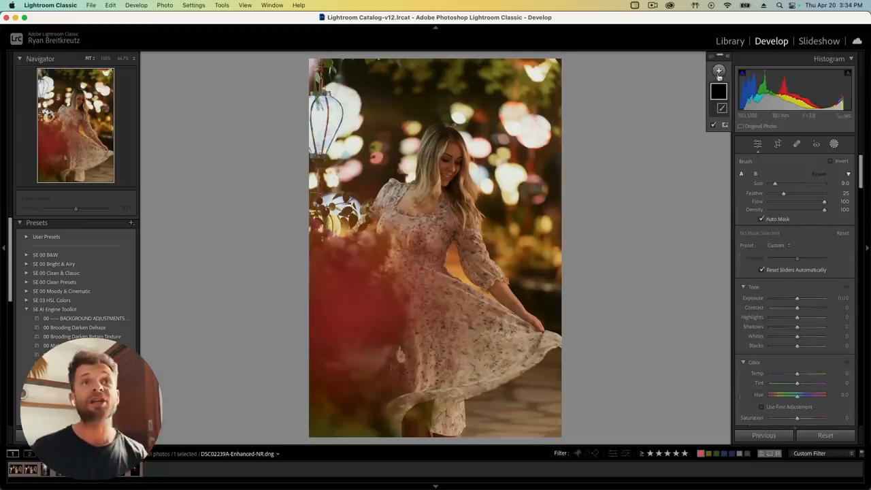
# - Create a Select People mask and choose Person 1, the dancing woman
pyautogui.click(717, 71)
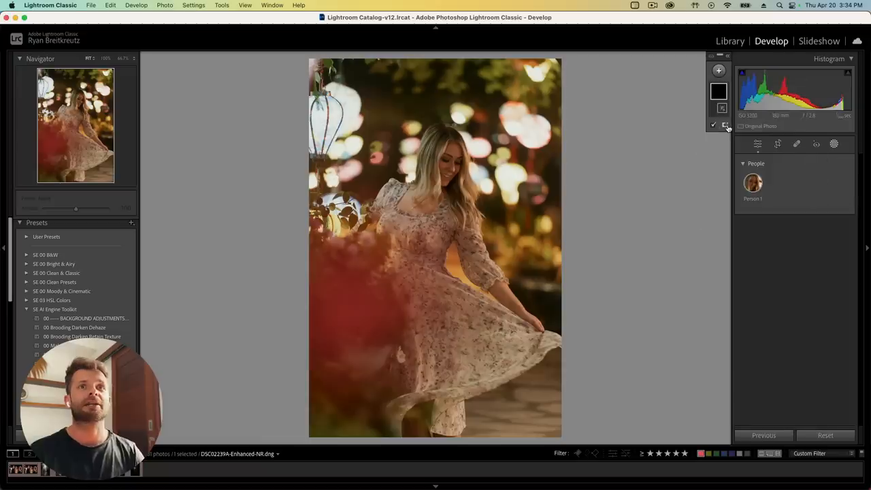
pyautogui.click(752, 182)
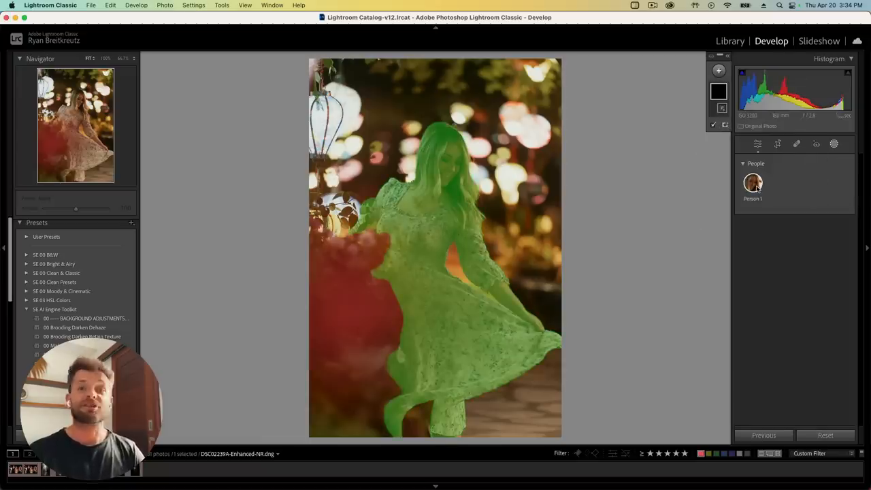
pyautogui.click(752, 181)
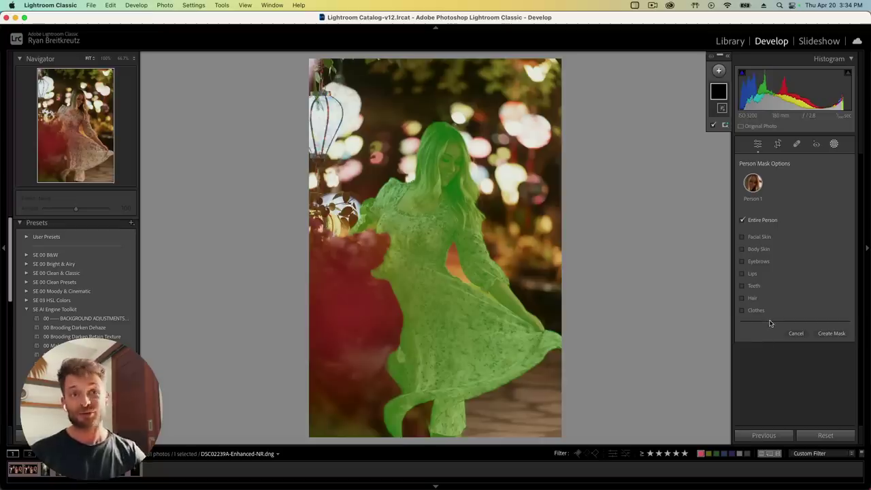
# - Preview her Facial Skin, Body Skin and Clothes mask options
pyautogui.click(742, 298)
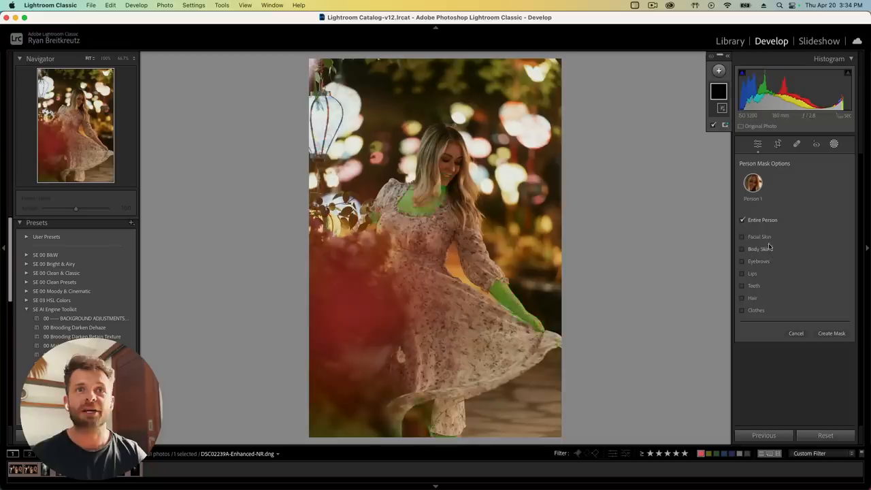
pyautogui.click(742, 236)
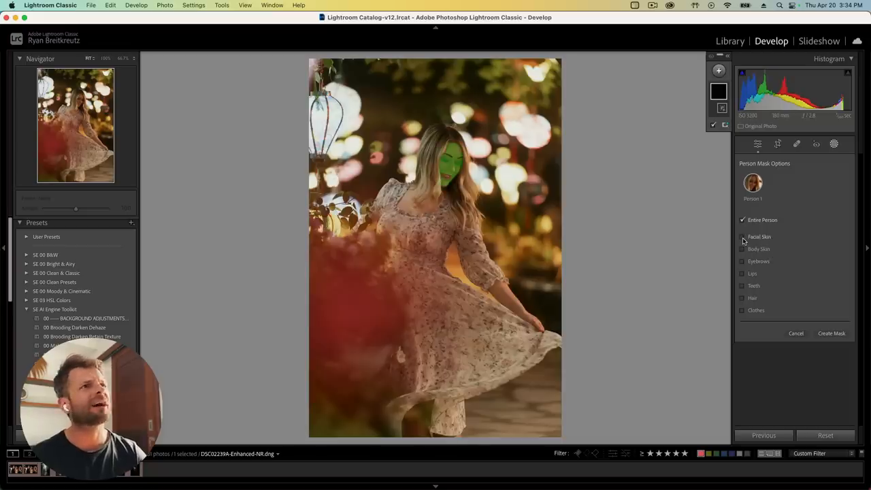
pyautogui.click(742, 237)
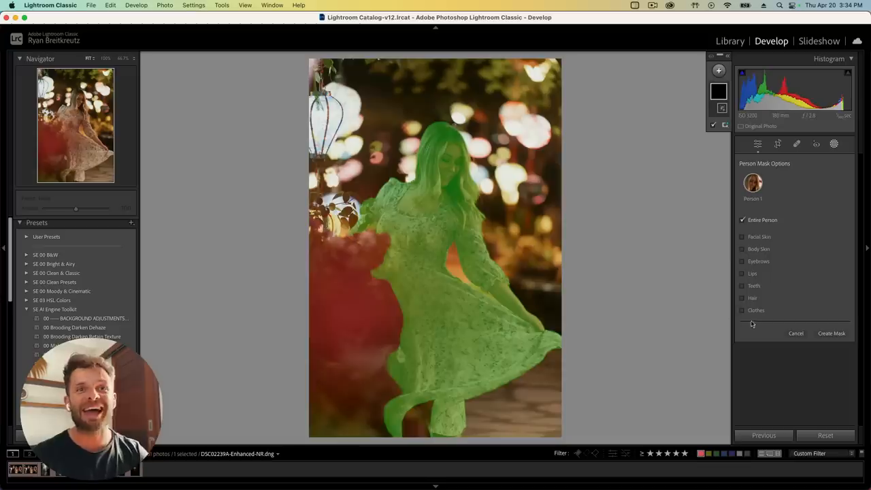
pyautogui.click(742, 310)
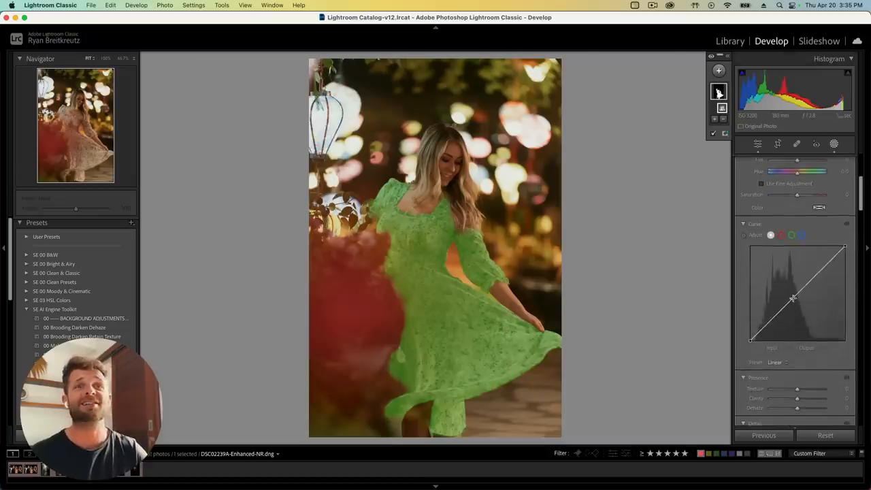
# - Lift the masked area's tone curve upward while pulling the darker tones back down
pyautogui.moveTo(793, 298); pyautogui.dragTo(784, 277)
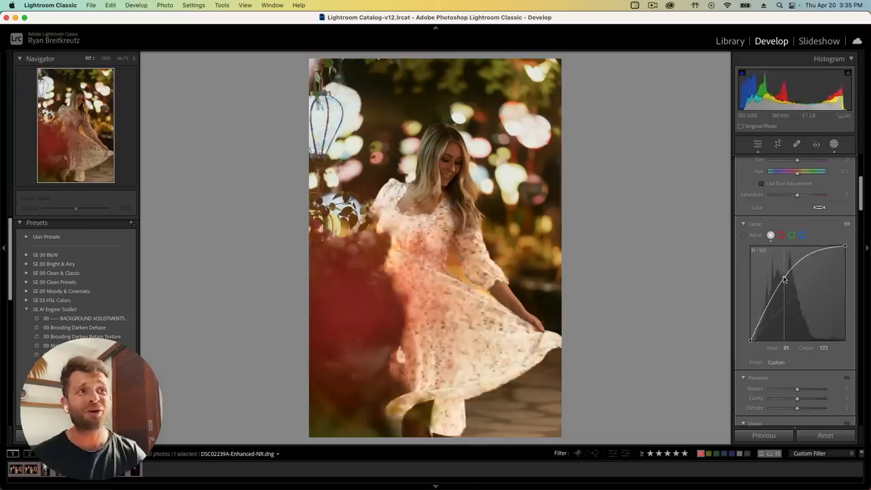
pyautogui.moveTo(782, 279); pyautogui.dragTo(786, 284)
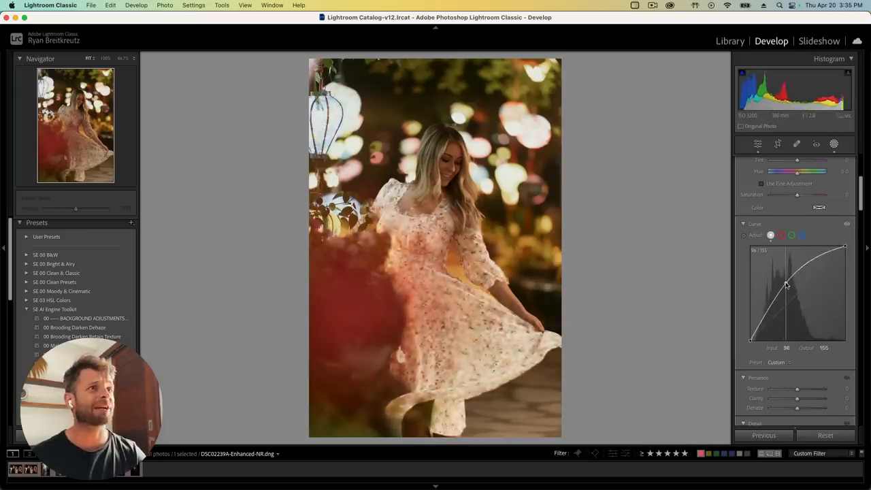
pyautogui.moveTo(784, 285); pyautogui.dragTo(774, 315)
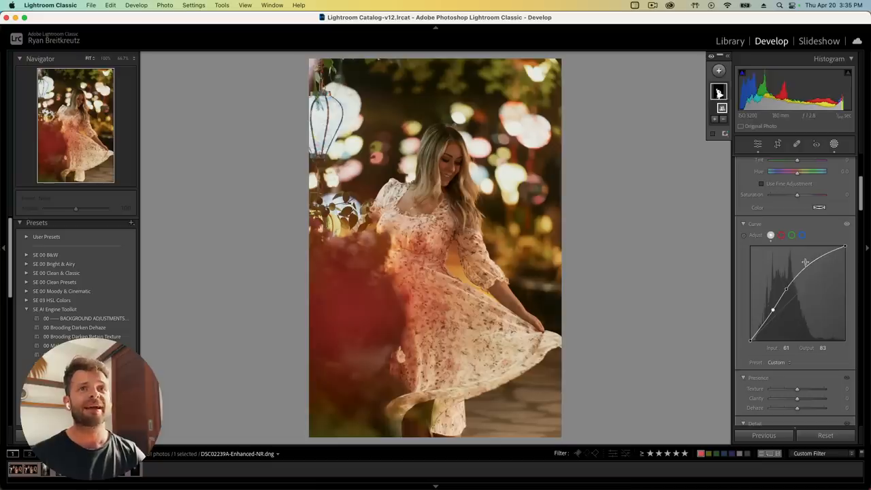
pyautogui.moveTo(804, 262); pyautogui.dragTo(812, 262)
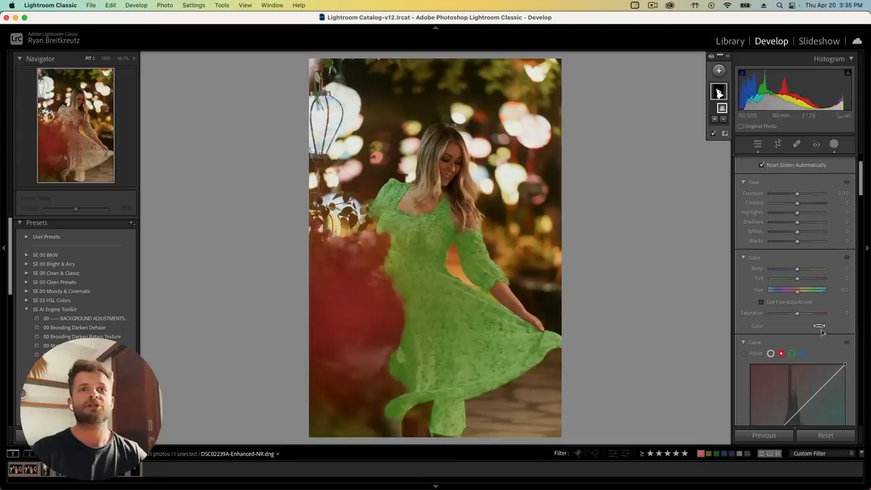
# - Set the dress mask's Saturation to -100 and tint it yellow
pyautogui.moveTo(796, 313); pyautogui.dragTo(771, 313)
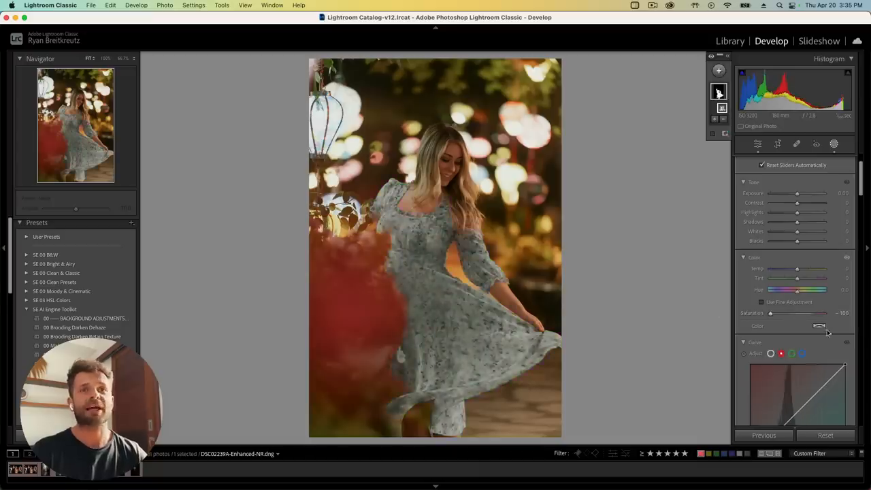
pyautogui.click(818, 325)
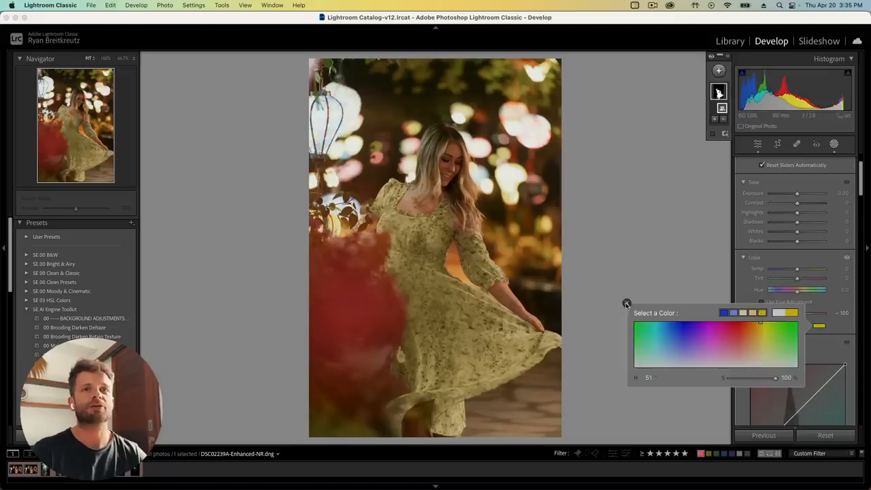
pyautogui.click(626, 302)
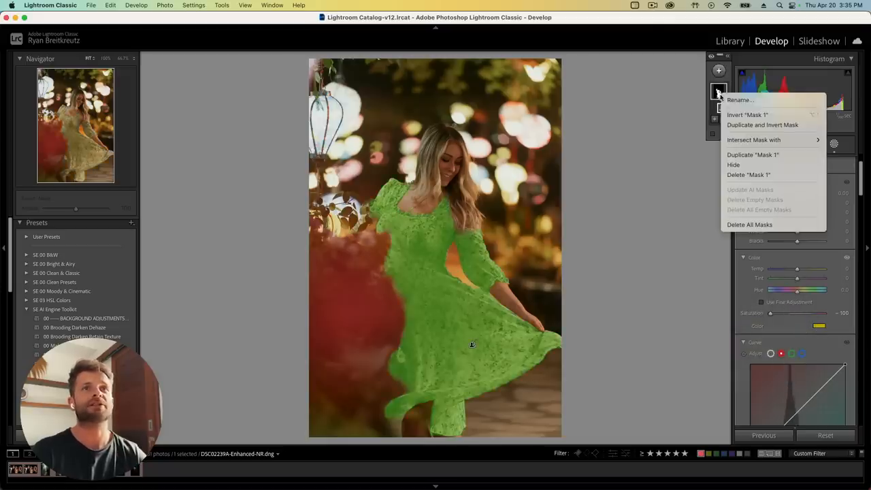
# - Duplicate the dress mask, then delete the extra copy
pyautogui.click(748, 114)
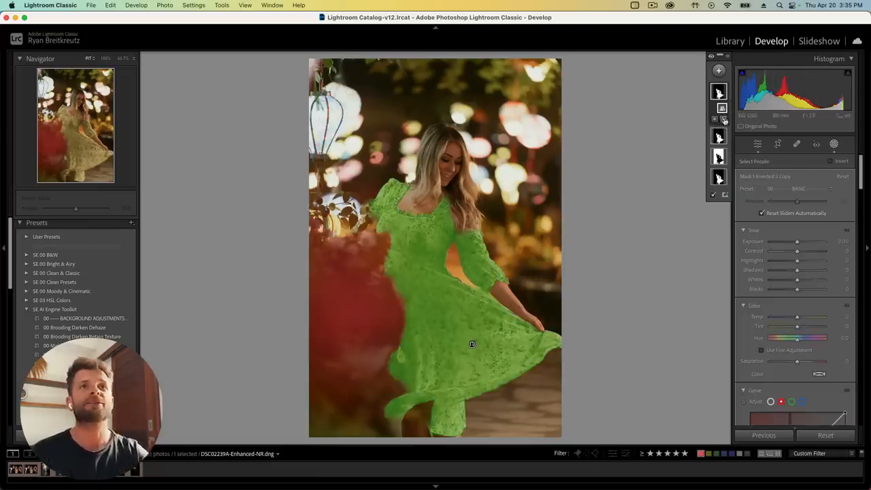
pyautogui.click(718, 119)
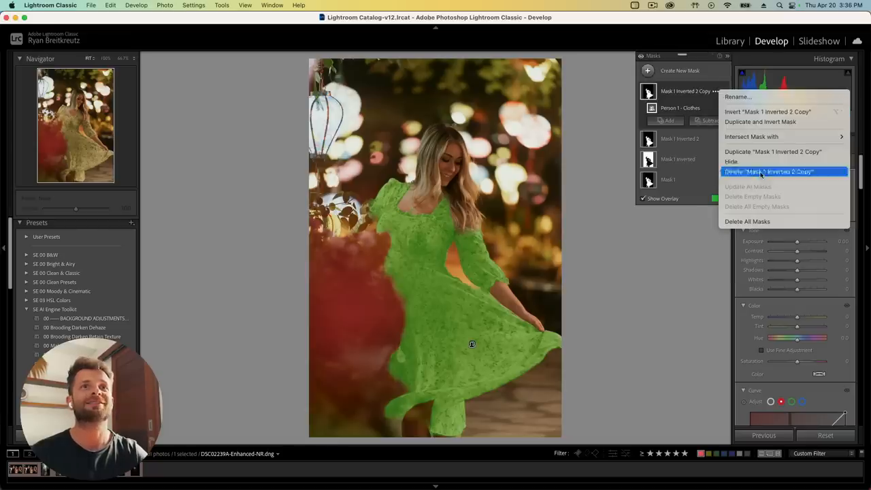
pyautogui.click(764, 172)
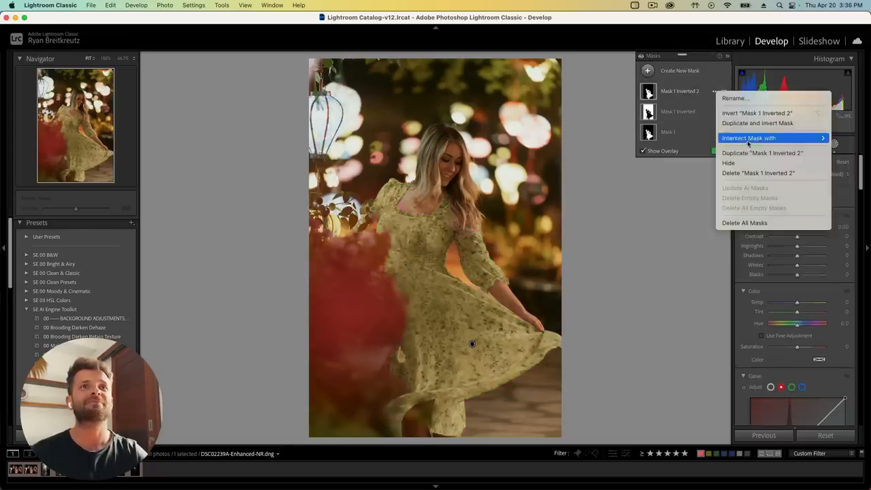
# - Delete the inverted mask, clear the yellow tint, and warm the dress via green and blue curves
pyautogui.click(758, 173)
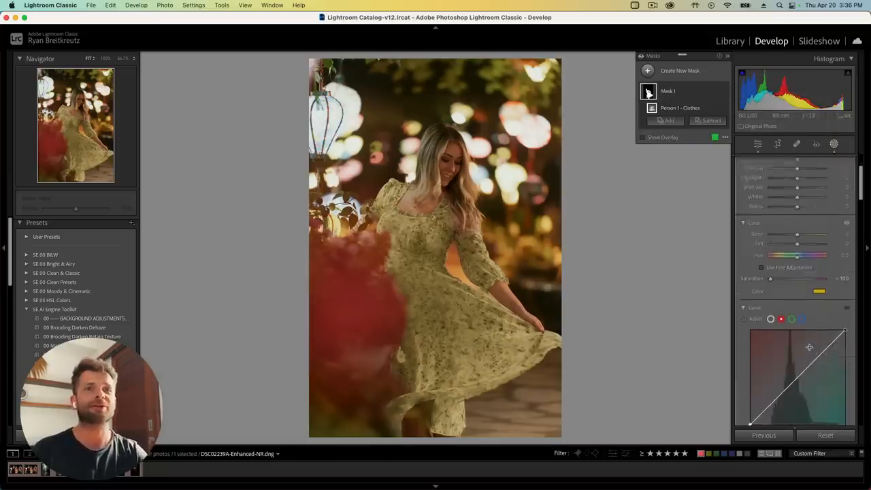
pyautogui.click(817, 290)
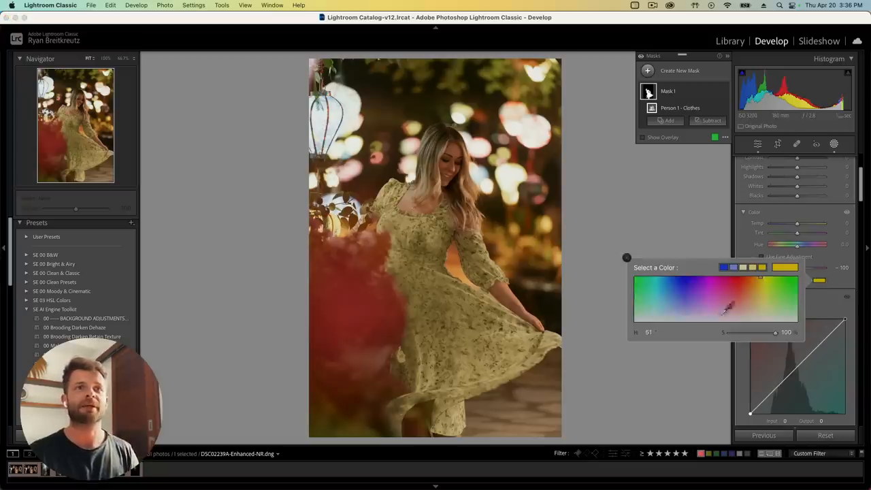
pyautogui.moveTo(774, 332); pyautogui.dragTo(729, 332)
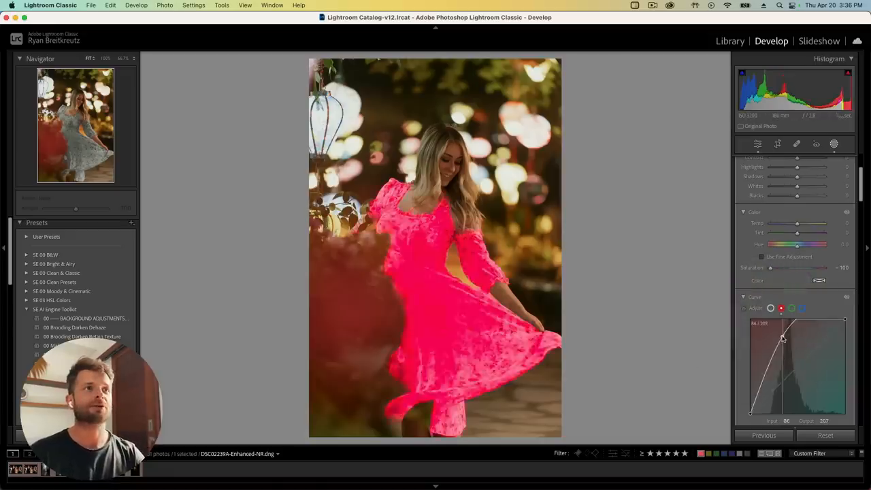
pyautogui.moveTo(782, 338); pyautogui.dragTo(801, 362)
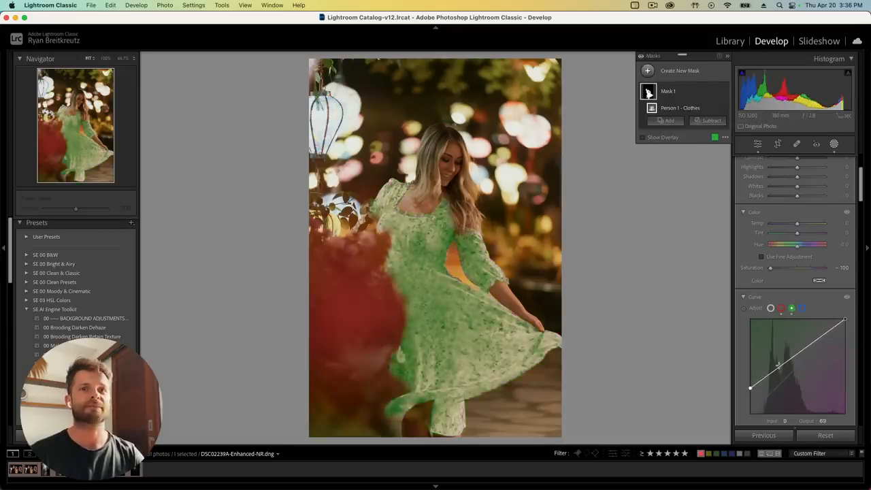
pyautogui.moveTo(777, 366); pyautogui.dragTo(829, 328)
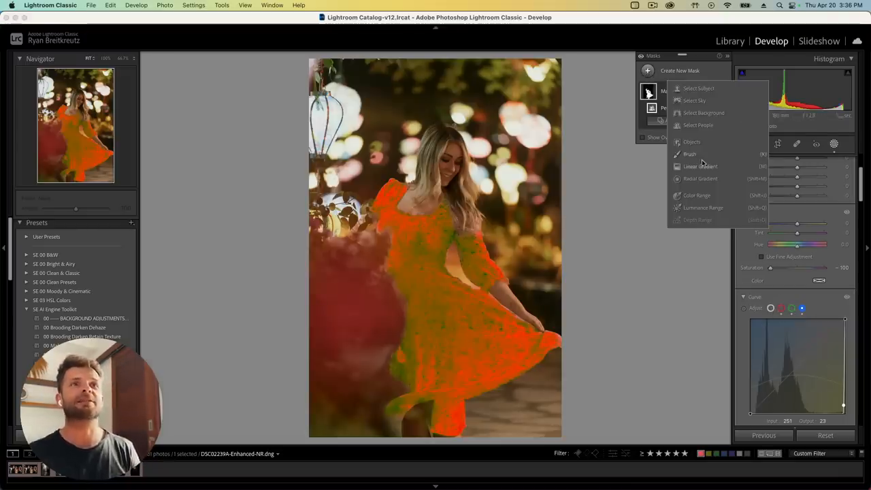
# - Add a Select Background mask and reshape its tone curve to deepen the background
pyautogui.click(704, 113)
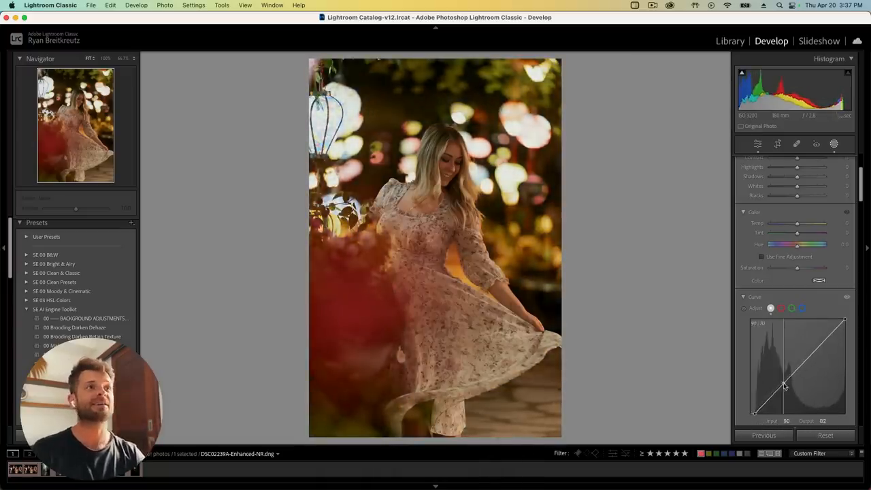
pyautogui.moveTo(785, 386); pyautogui.dragTo(820, 344)
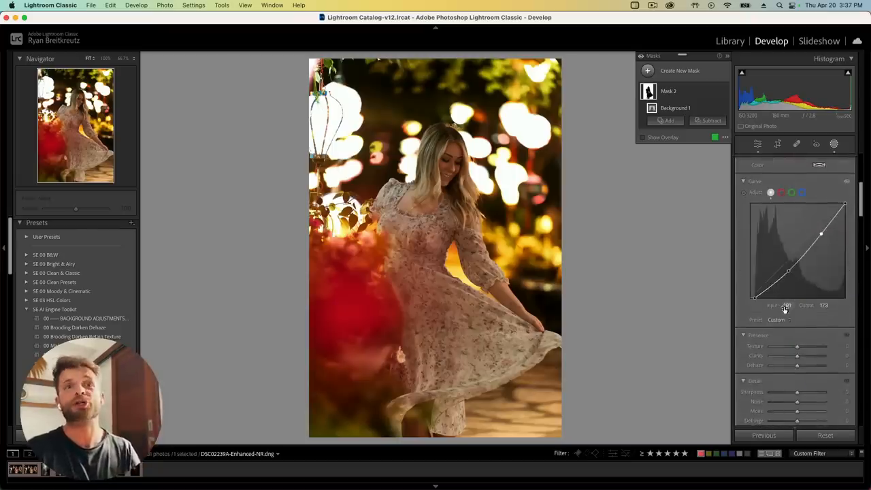
pyautogui.moveTo(820, 234); pyautogui.dragTo(787, 260)
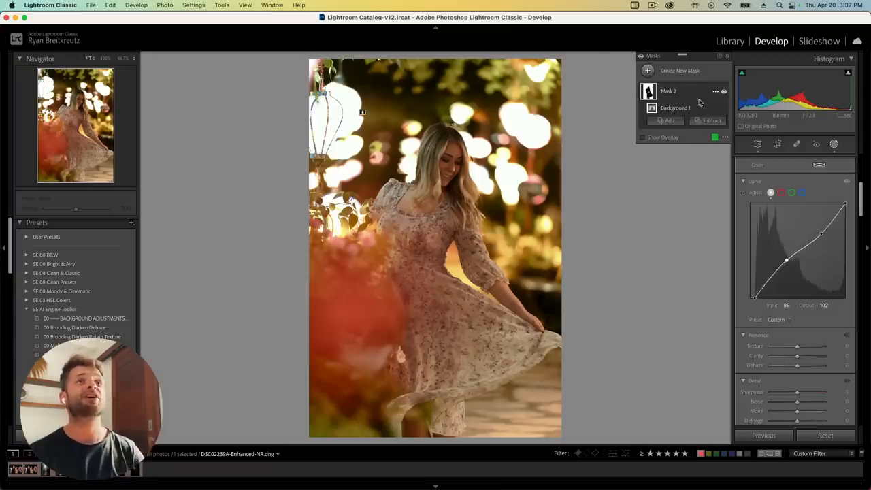
pyautogui.moveTo(468, 216)
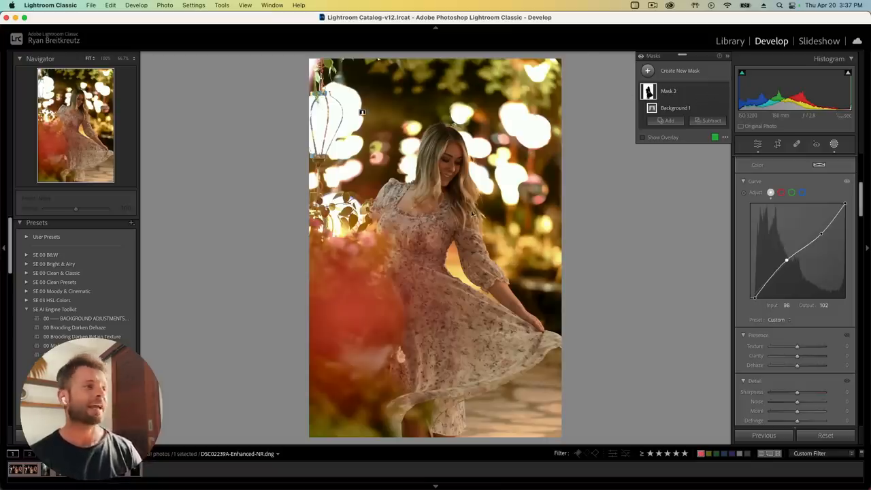
pyautogui.moveTo(308, 294)
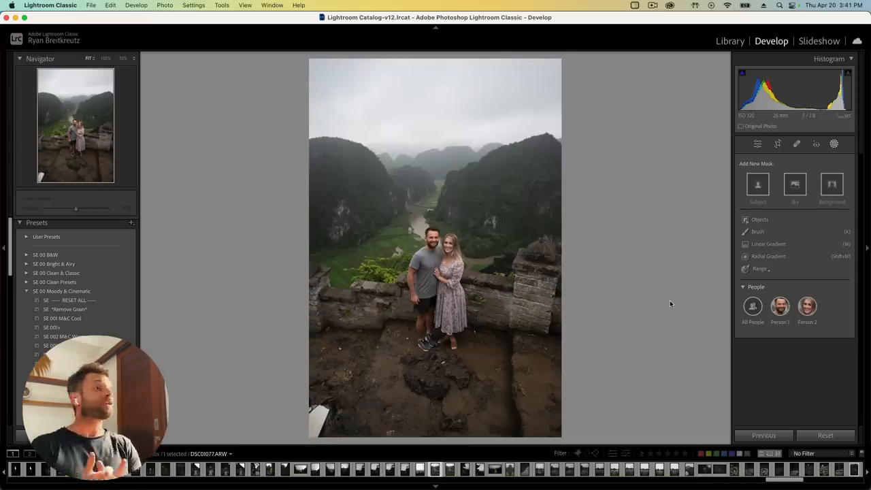
pyautogui.moveTo(550, 344)
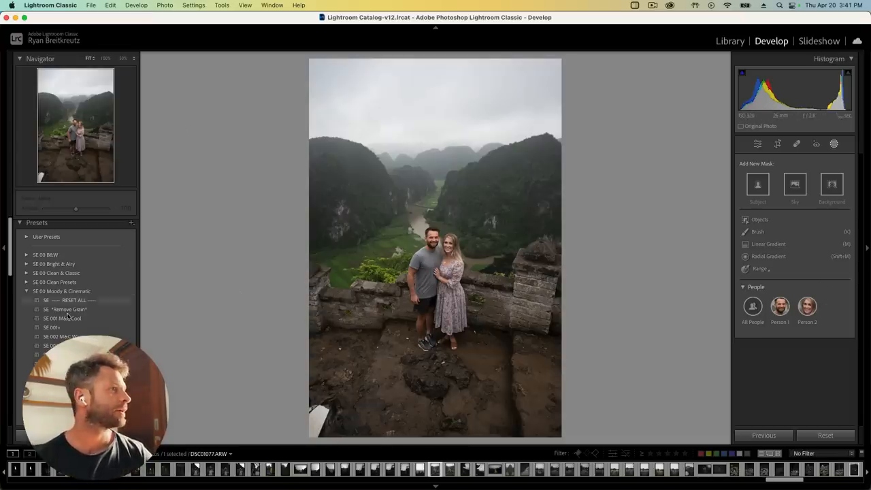
# - Apply the SE 002 M&C Warm preset and review its Basic panel adjustments
pyautogui.click(62, 336)
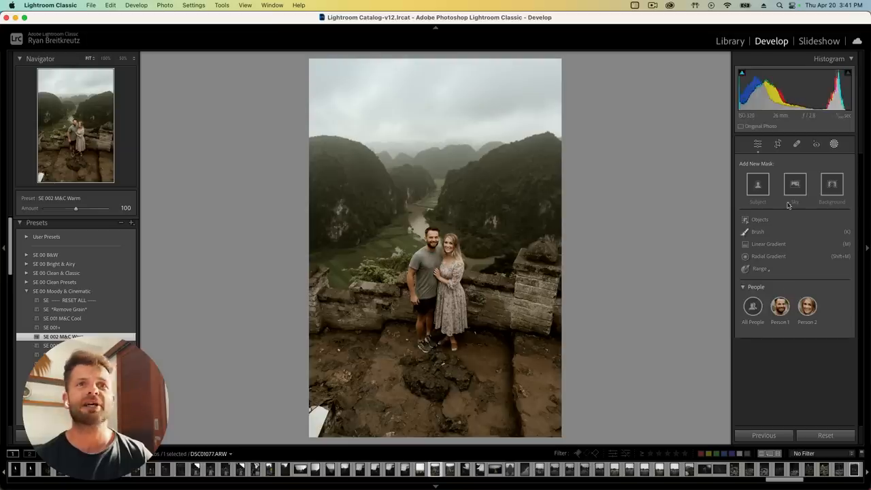
pyautogui.click(757, 144)
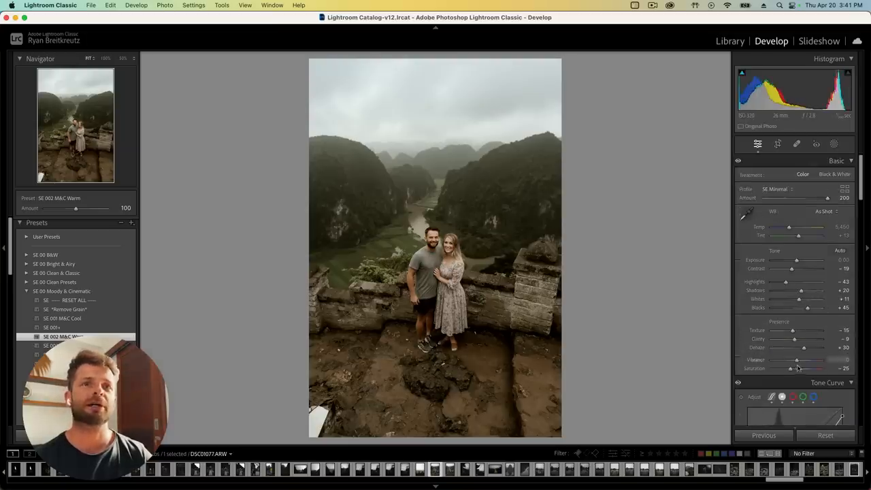
pyautogui.moveTo(789, 368); pyautogui.dragTo(802, 368)
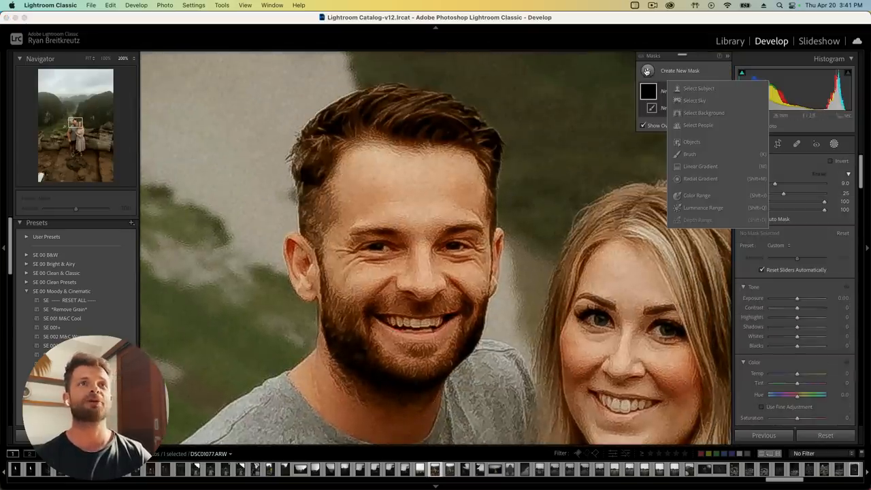
# - Create a Select People mask on Person 1 limited to Facial Hair
pyautogui.click(698, 126)
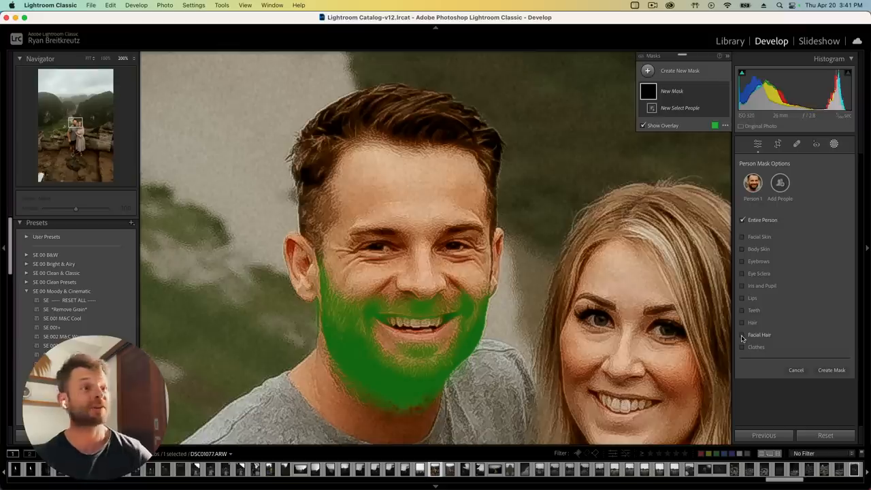
pyautogui.click(743, 334)
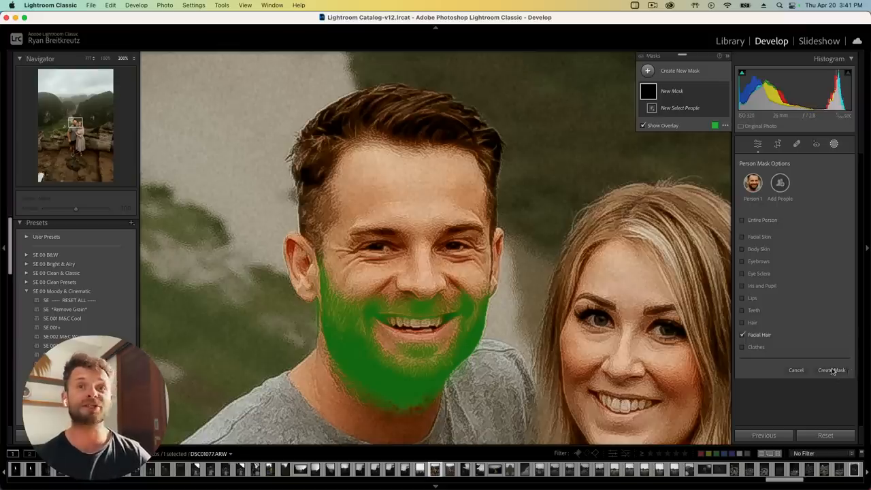
pyautogui.click(829, 369)
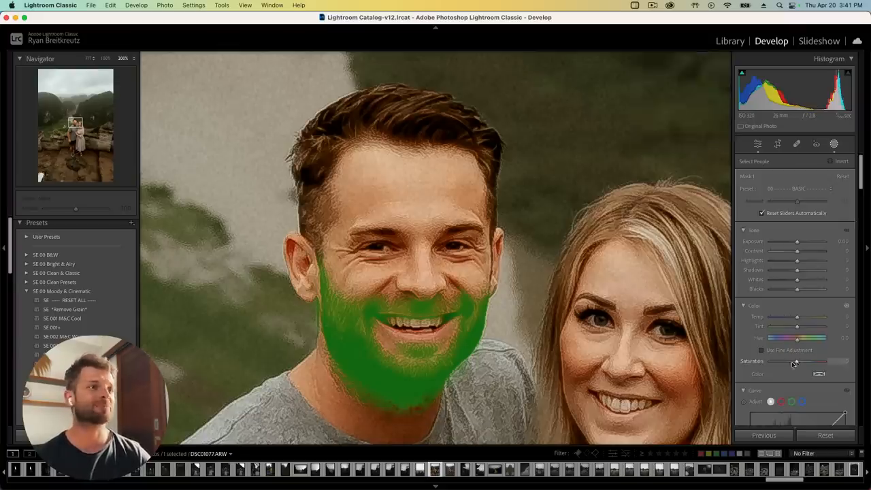